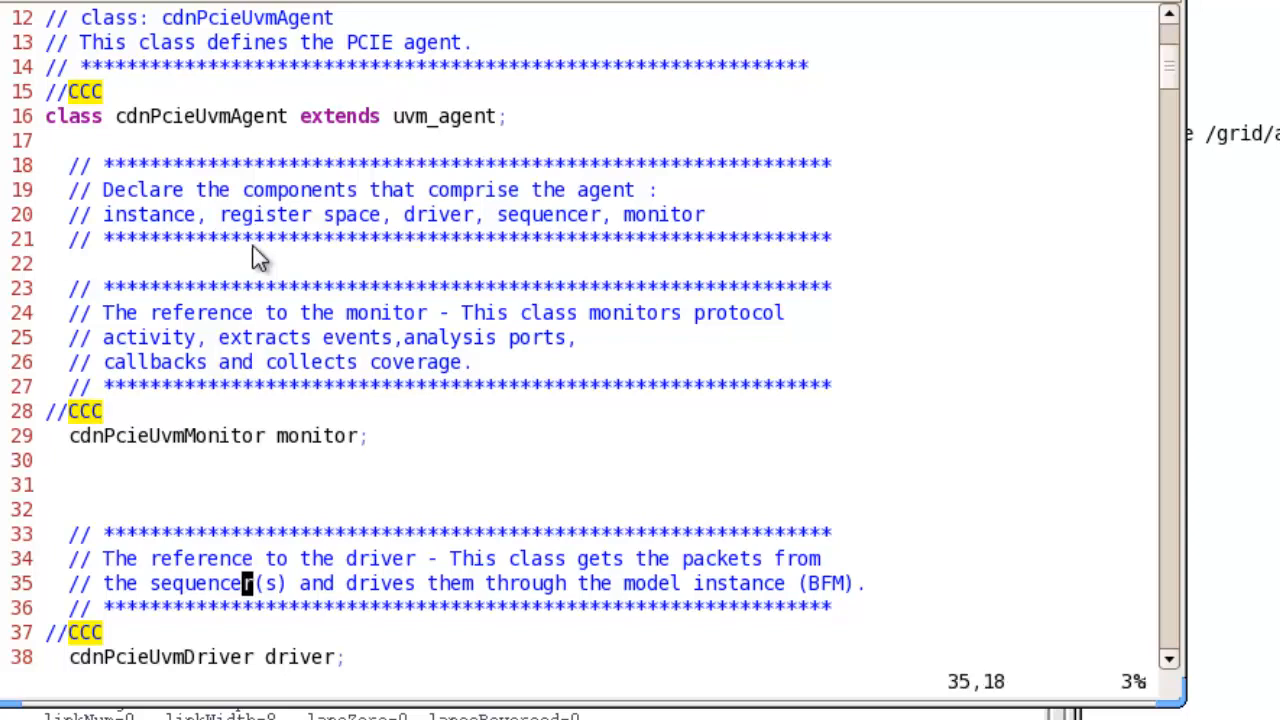
Finish reading cdnPcieUvmAgent's declarations and bring up the cdnPcieUvmUserAgent class at its //CCC marker.
scroll(down, 3)
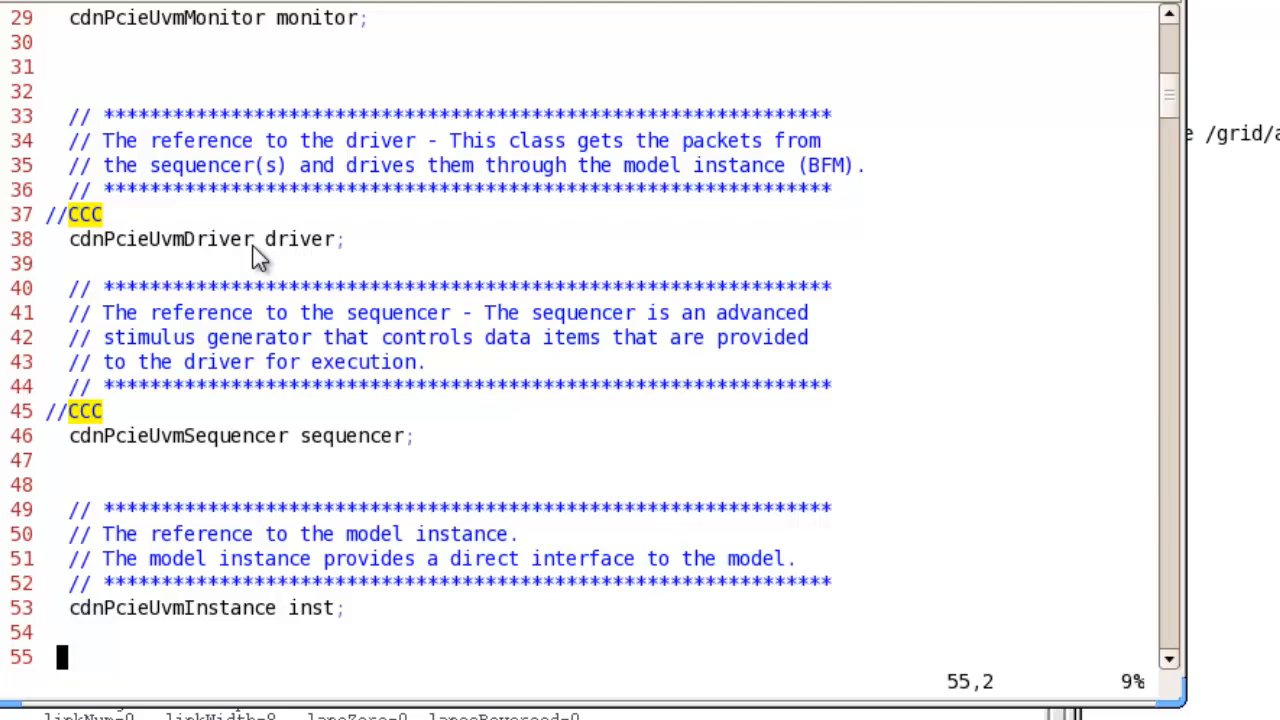
key(gg)
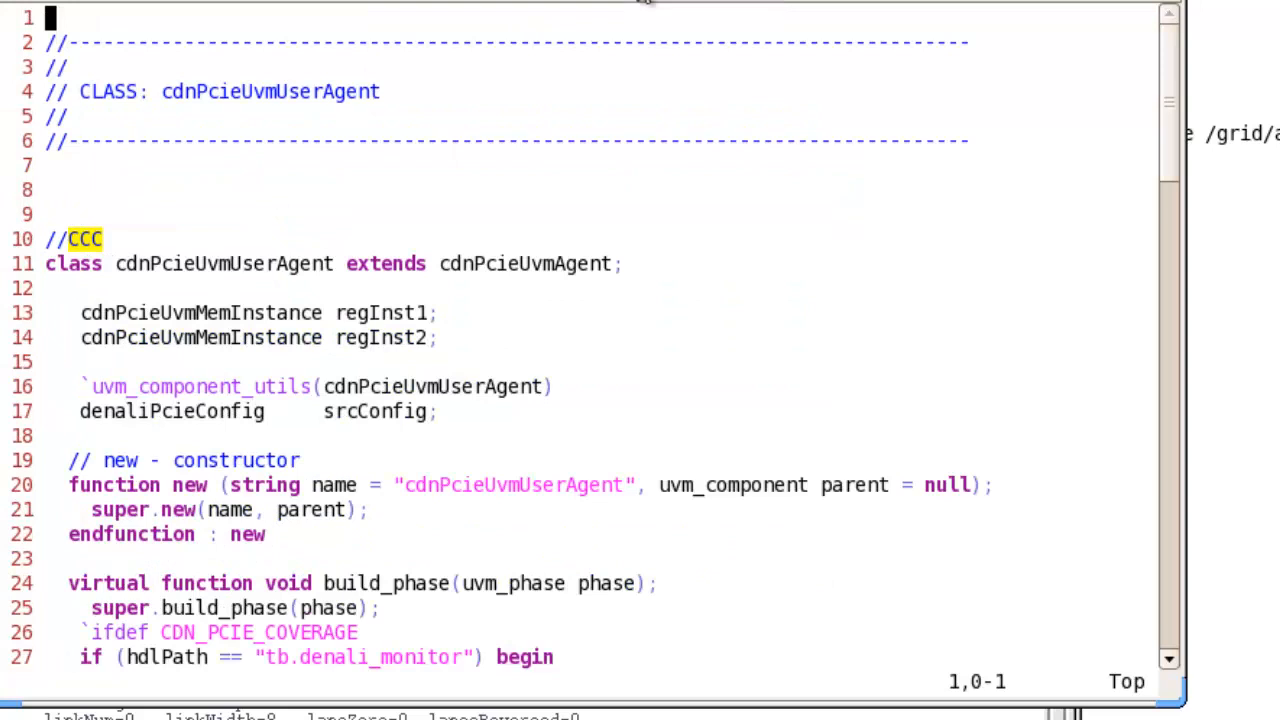
mouse_move(638, 290)
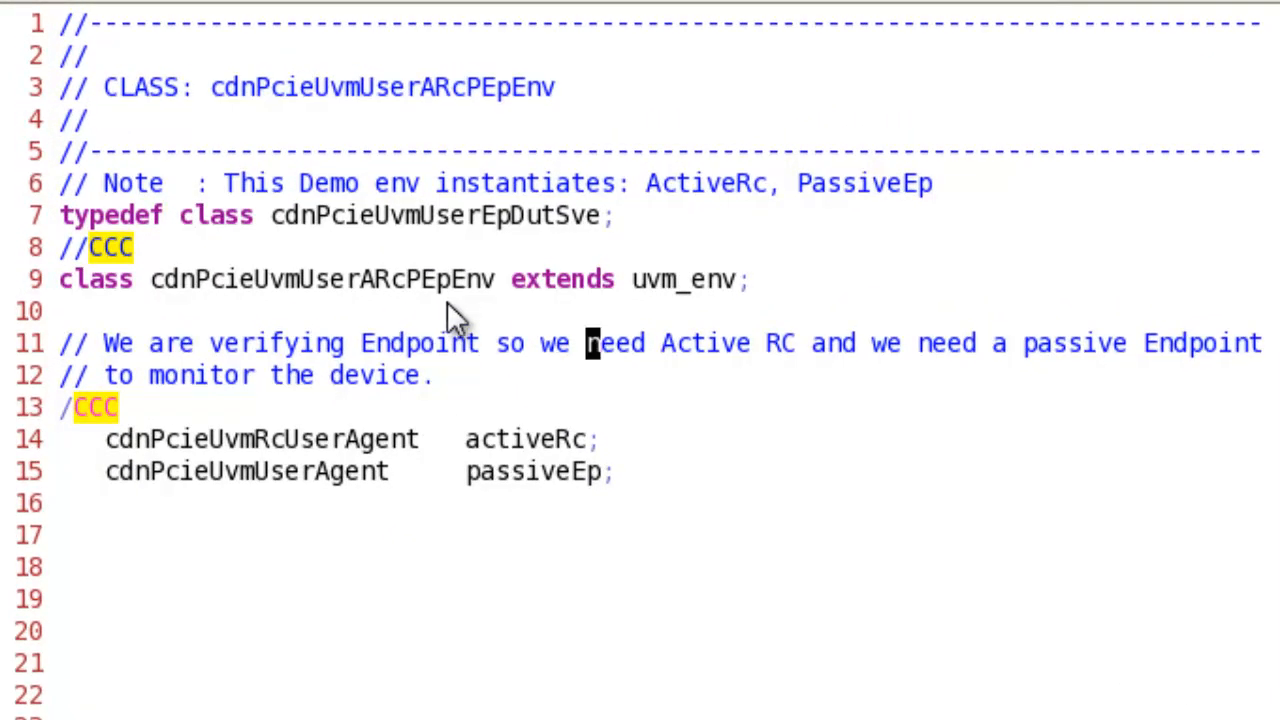
mouse_move(540, 472)
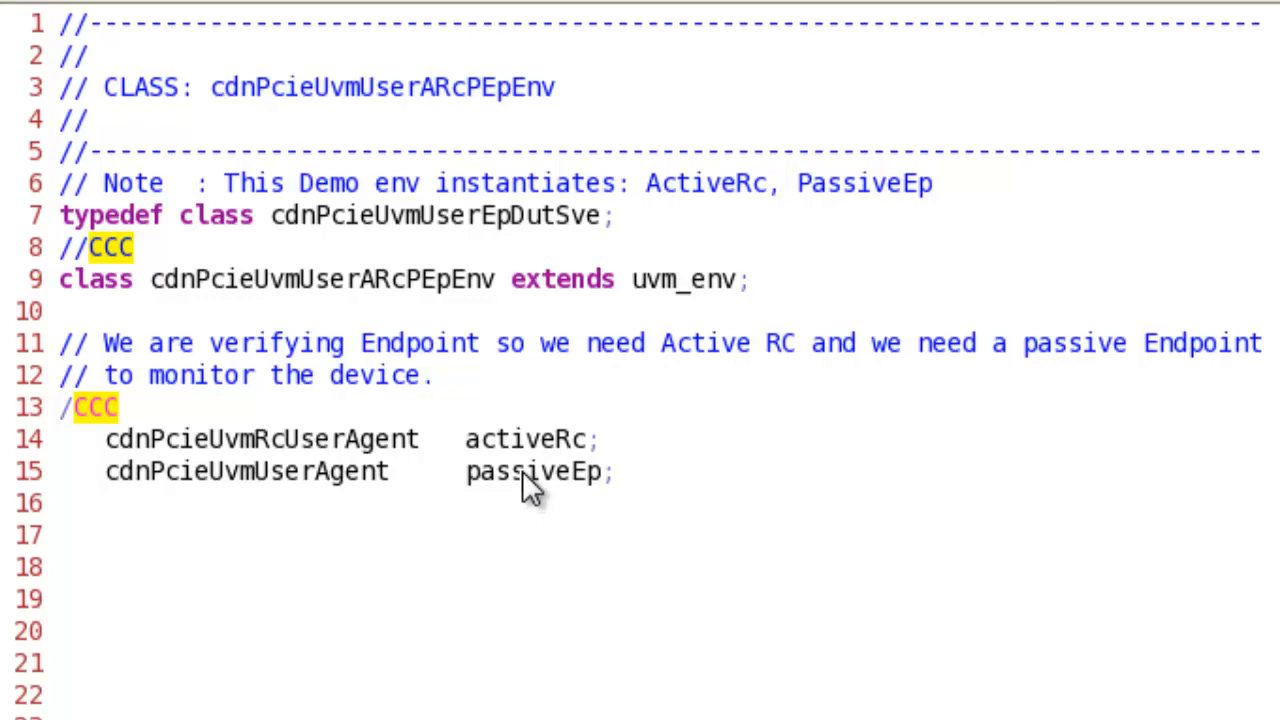
Scroll from the cdnPcieUvmUserARcPEpEnv header to build_phase's uvm_config_db sets and activeRc creation.
scroll(down, 3)
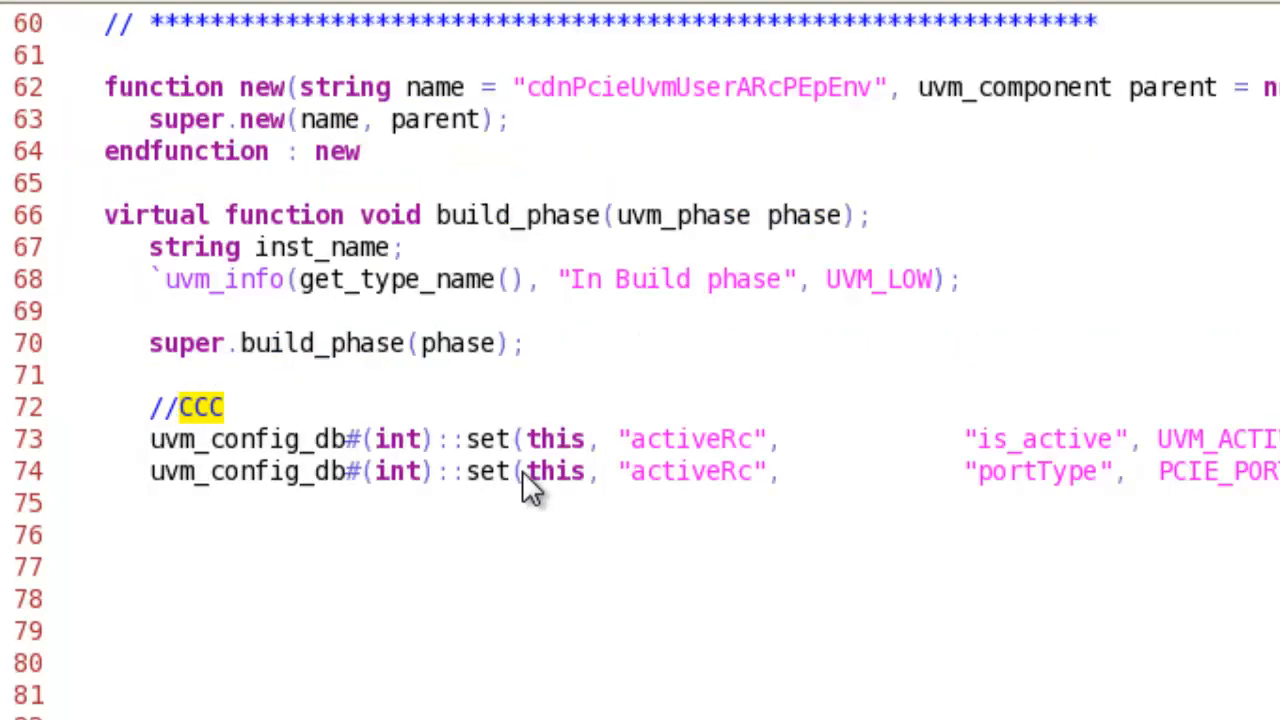
scroll(down, 3)
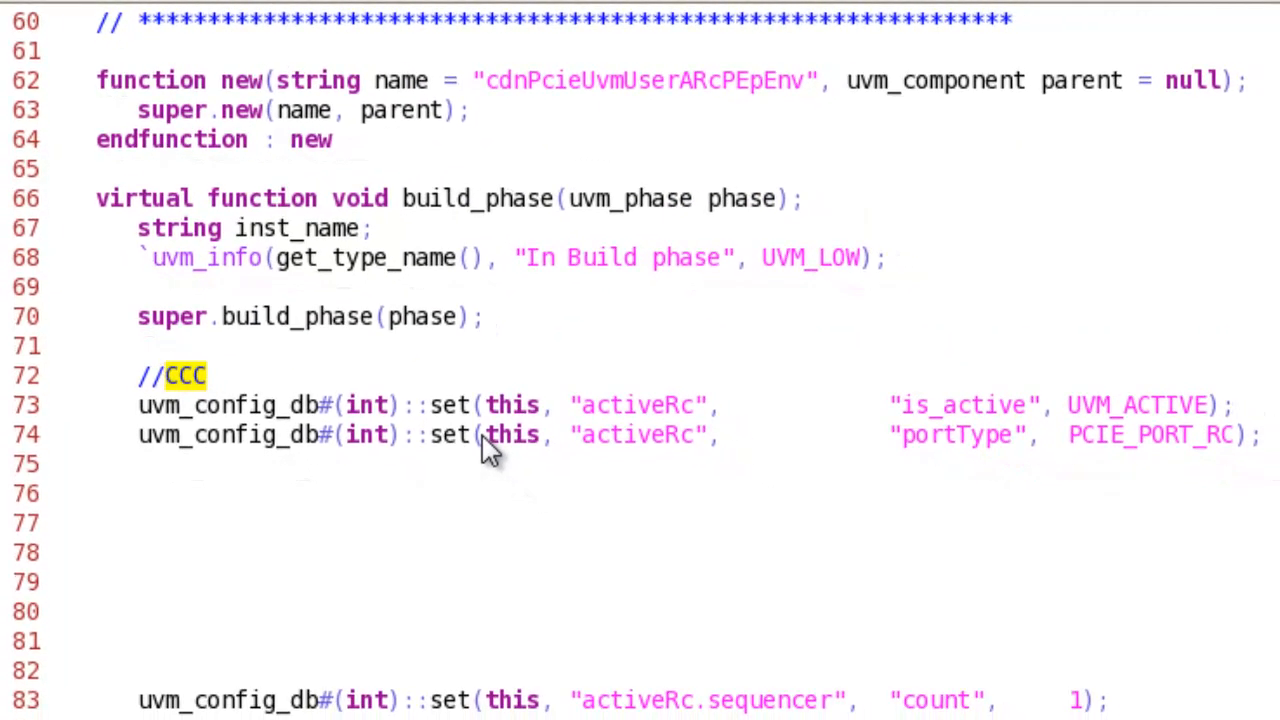
scroll(down, 3)
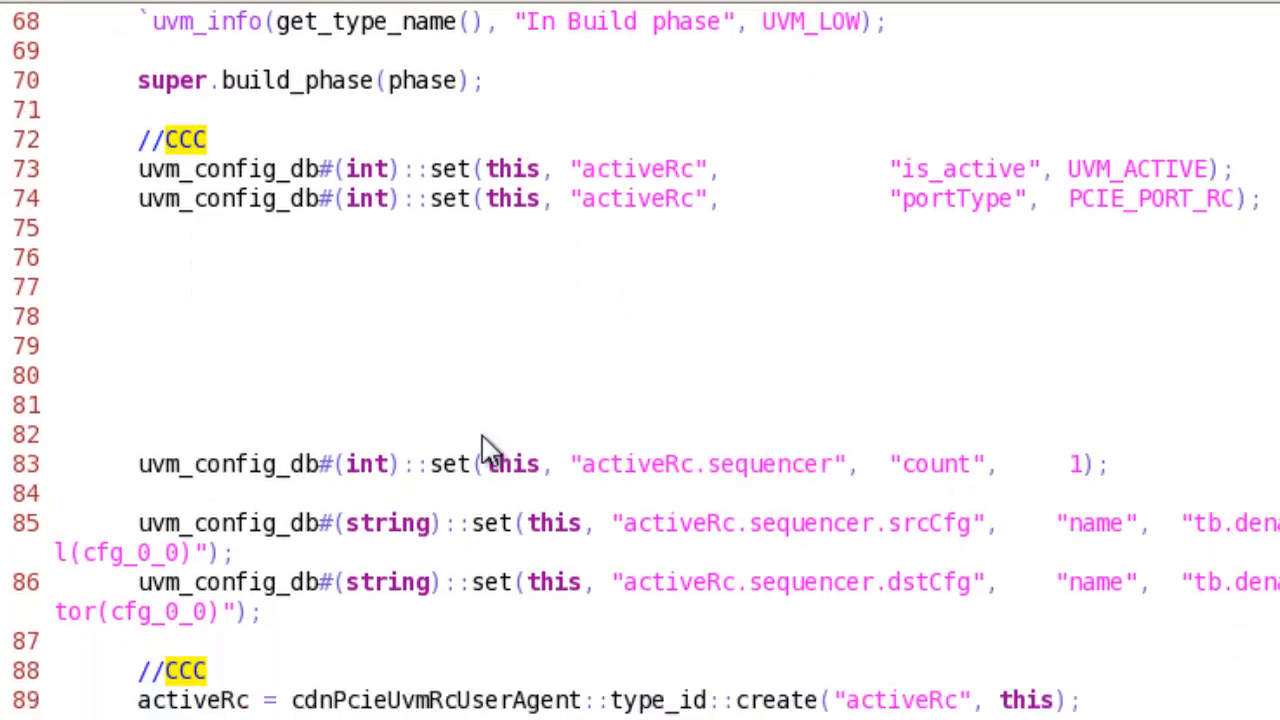
scroll(down, 3)
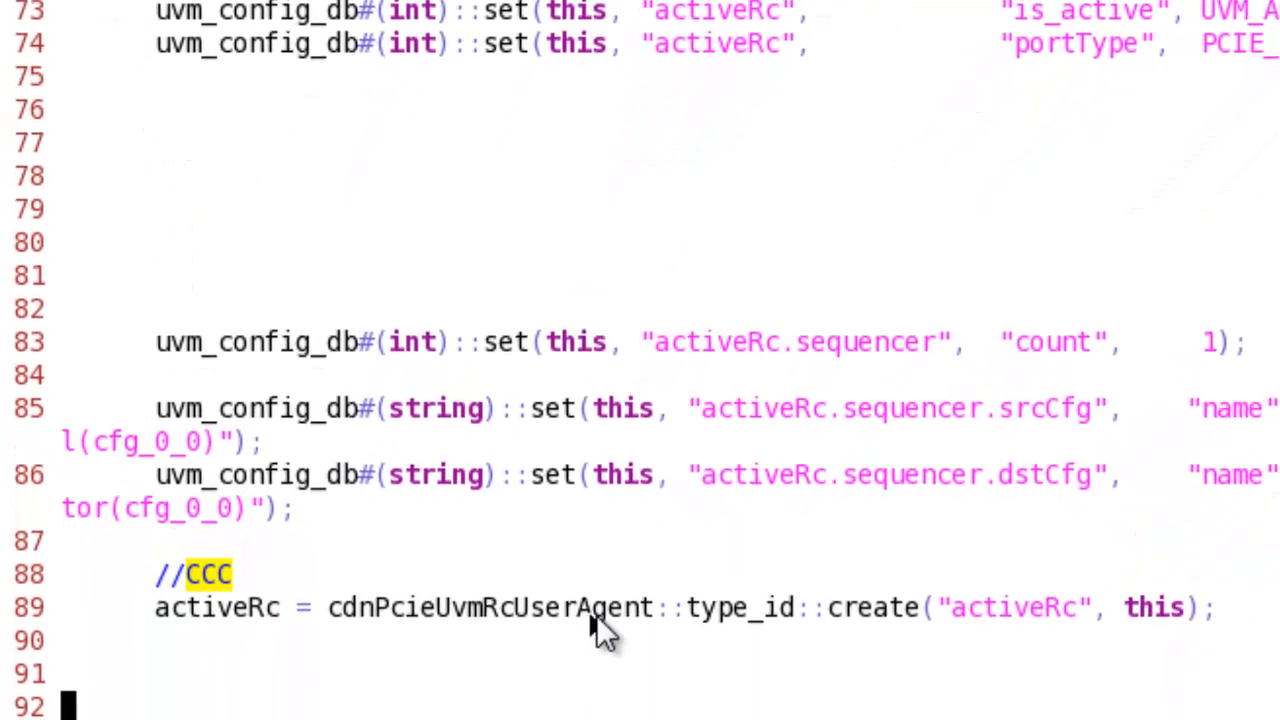
scroll(up, 3)
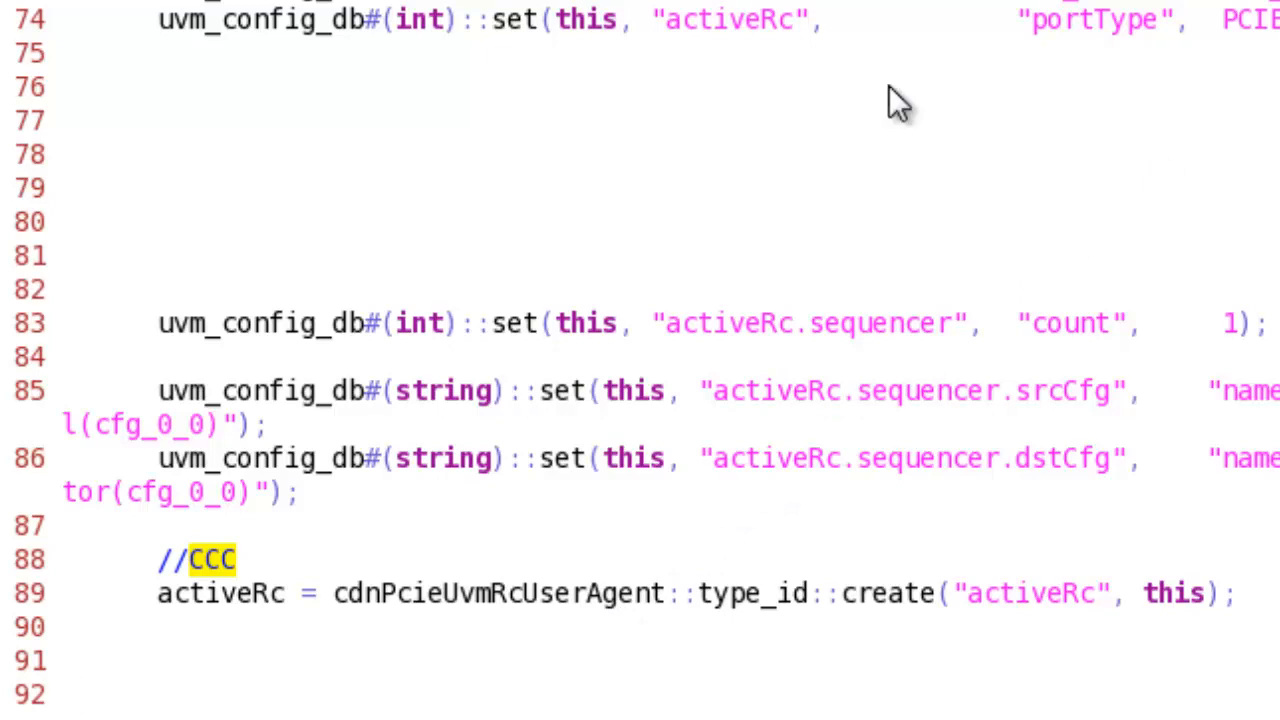
scroll(up, 3)
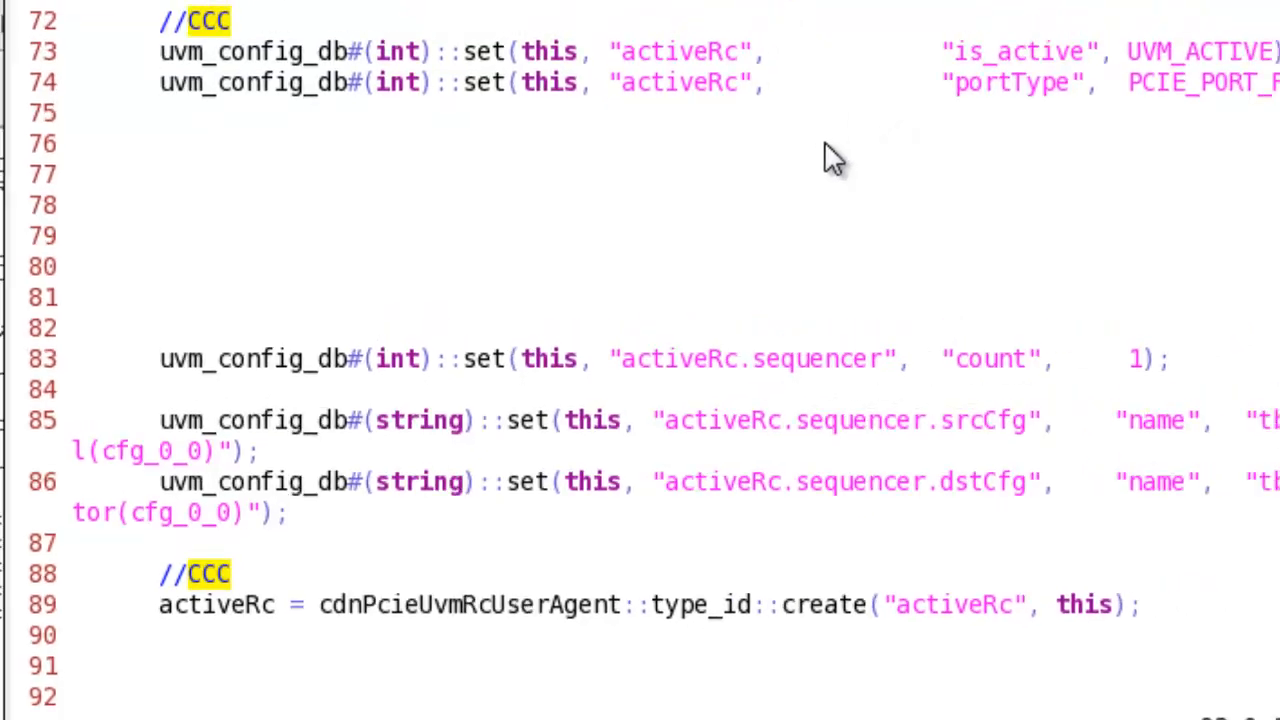
Bring up func_pcie_model_rc_with_reset_g3_x08 at line 1 with its cfg_0_0 feature values.
key(ctrl+Home)
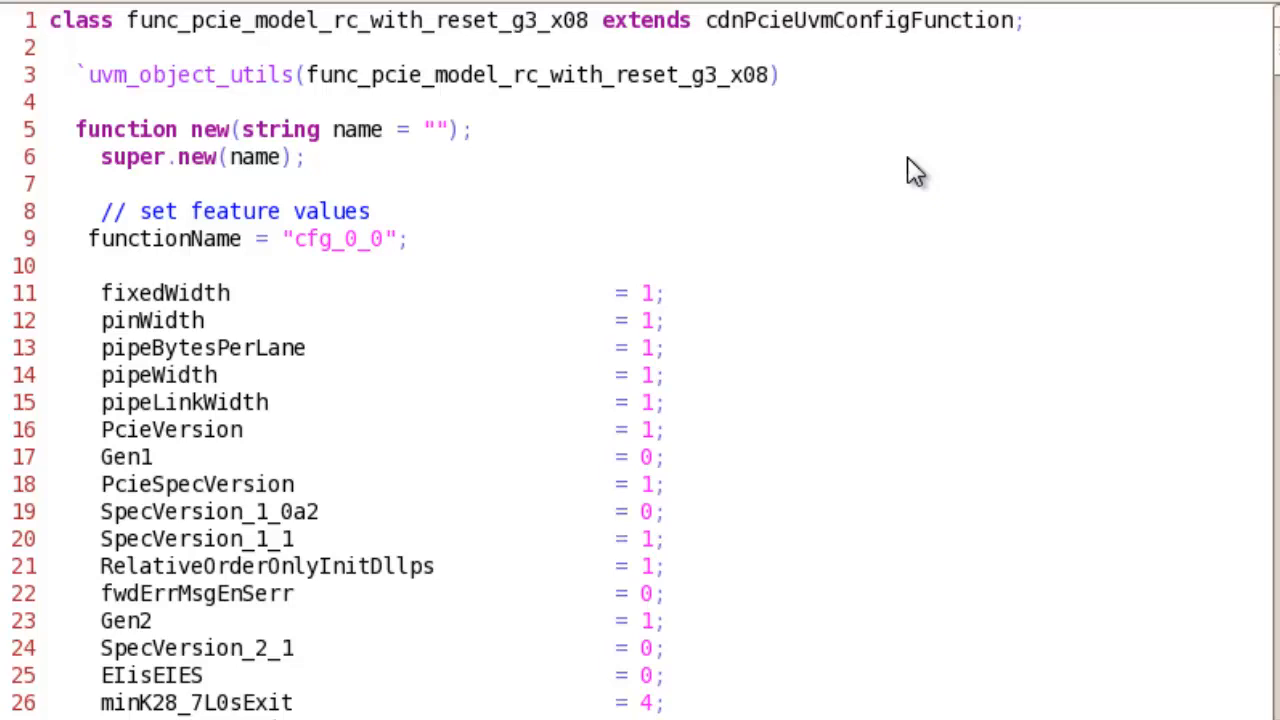
click(56, 20)
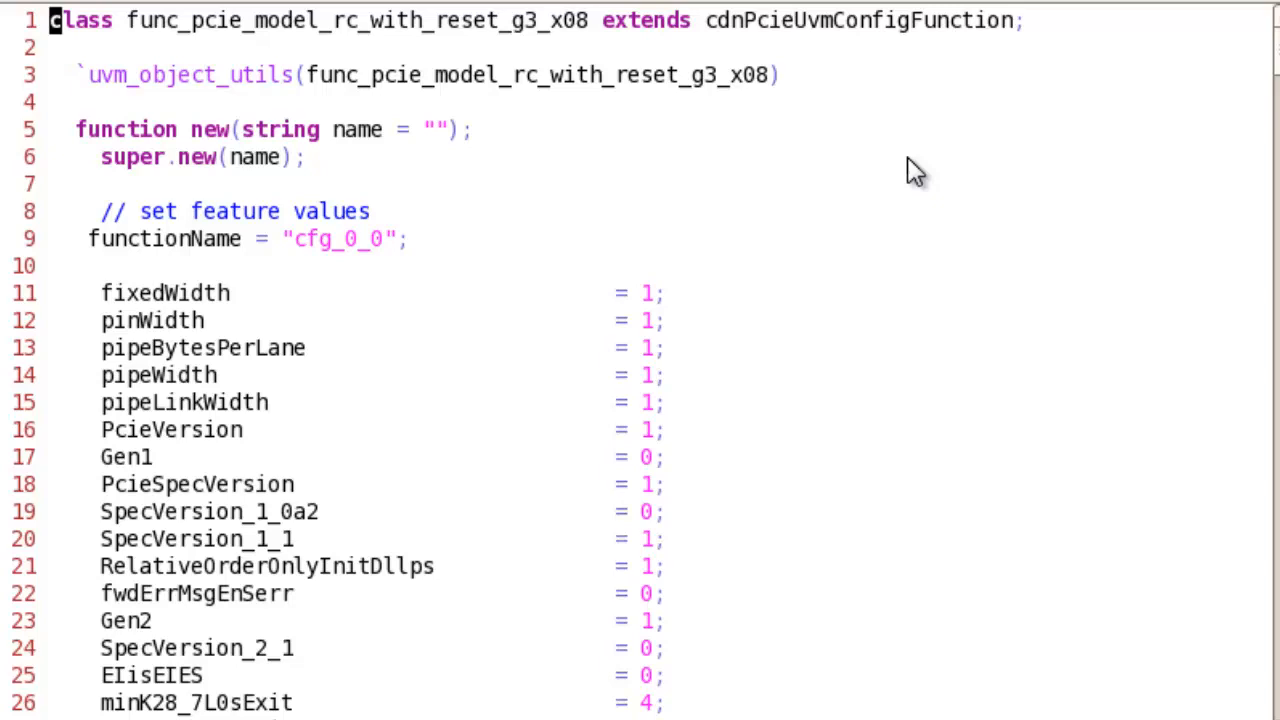
mouse_move(868, 36)
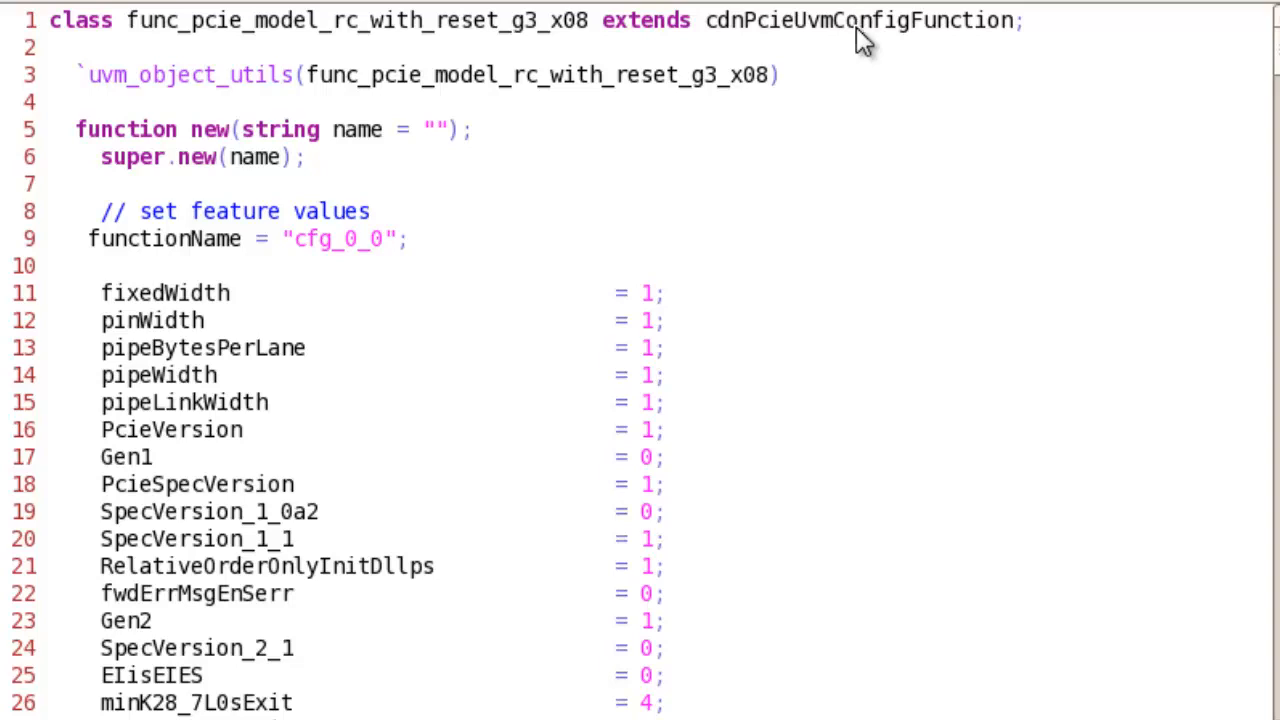
Scroll to lines 29–54 enabling Gen3, SpecVersion_3 revisions and device type RC.
scroll(down, 3)
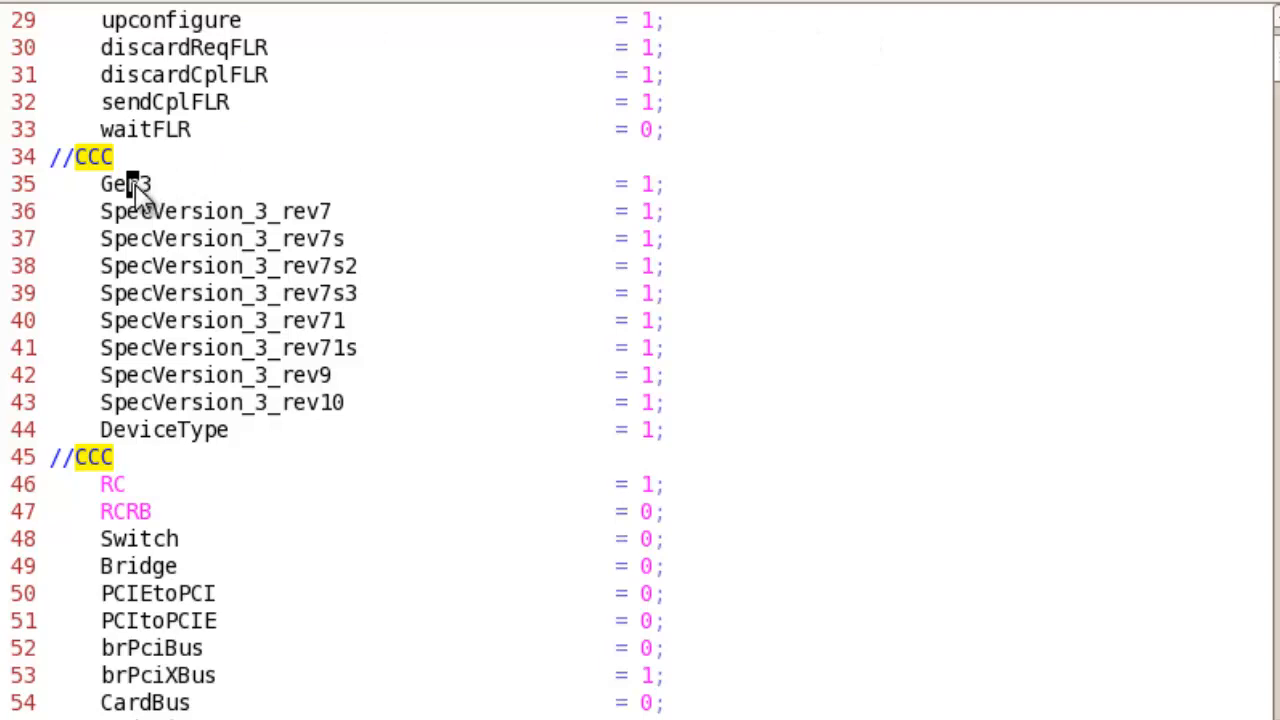
mouse_move(588, 212)
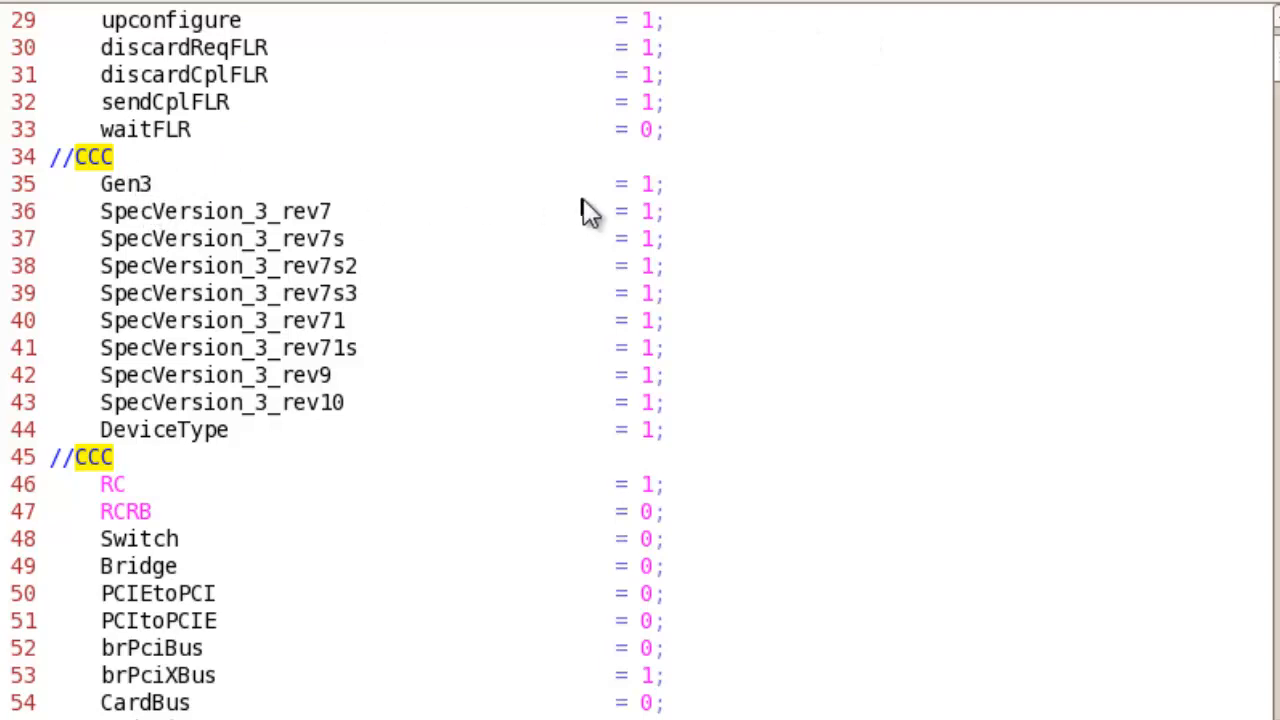
mouse_move(640, 204)
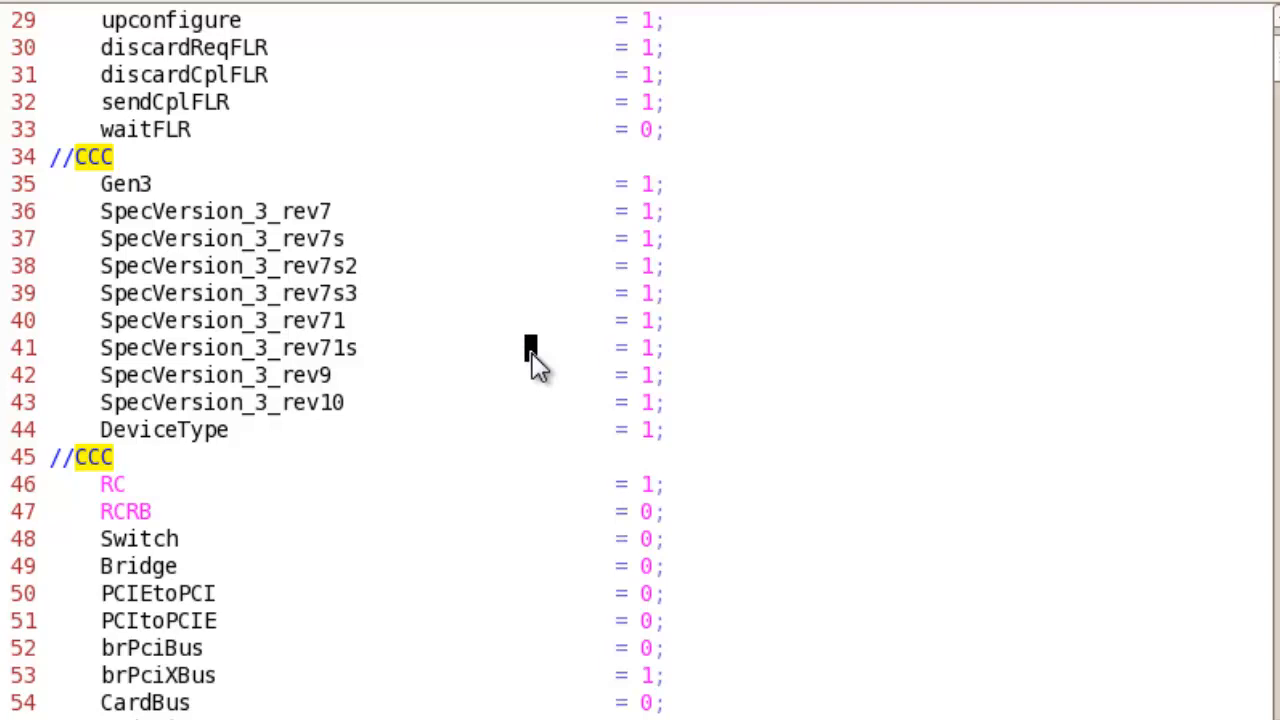
mouse_move(536, 364)
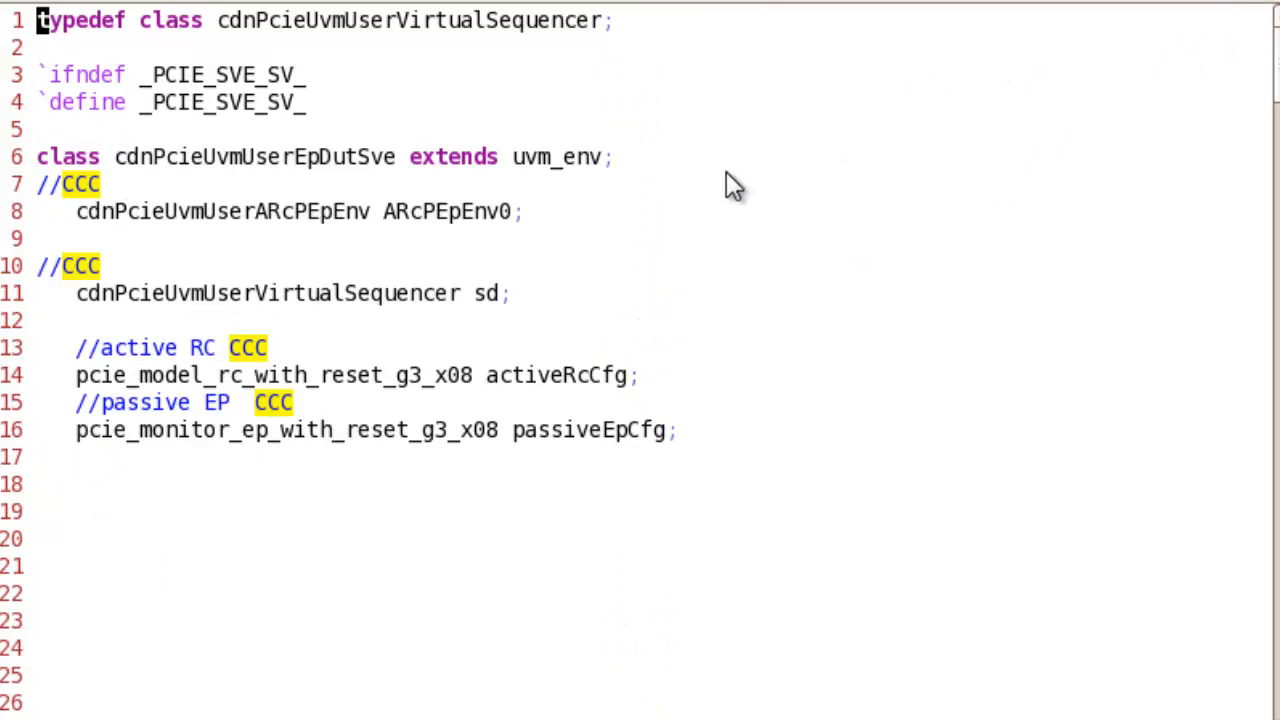
mouse_move(444, 224)
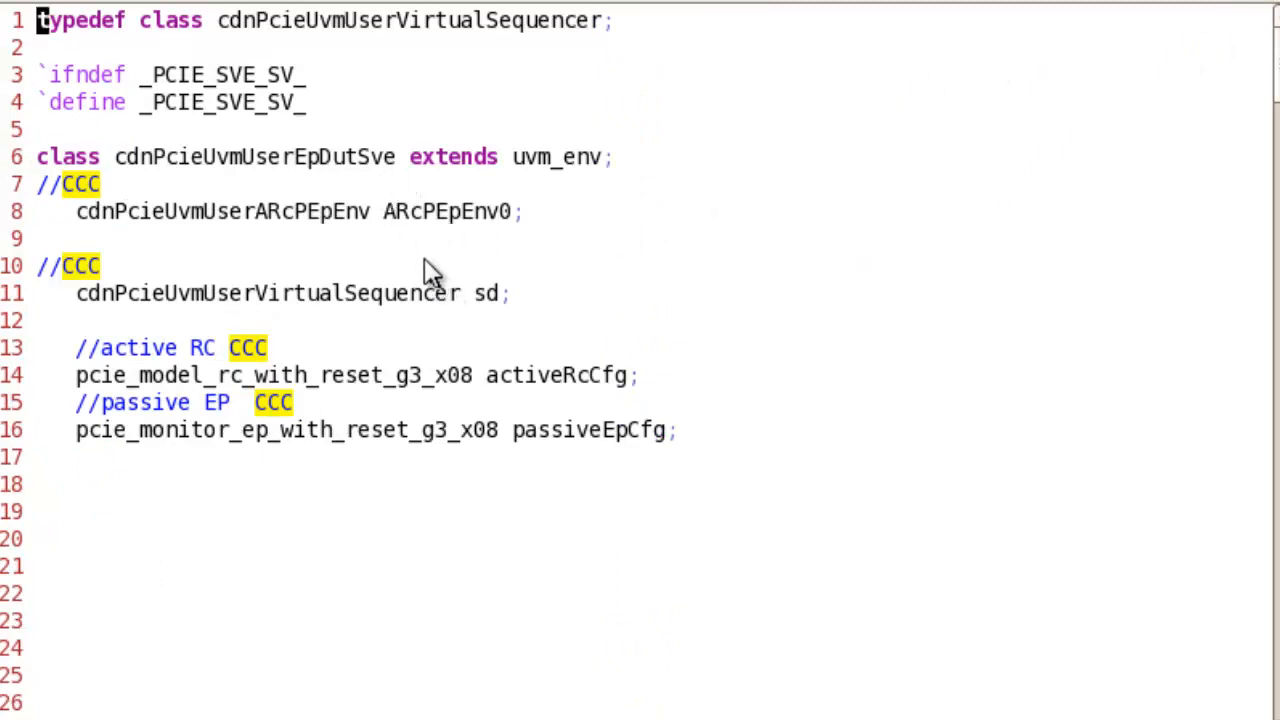
mouse_move(432, 232)
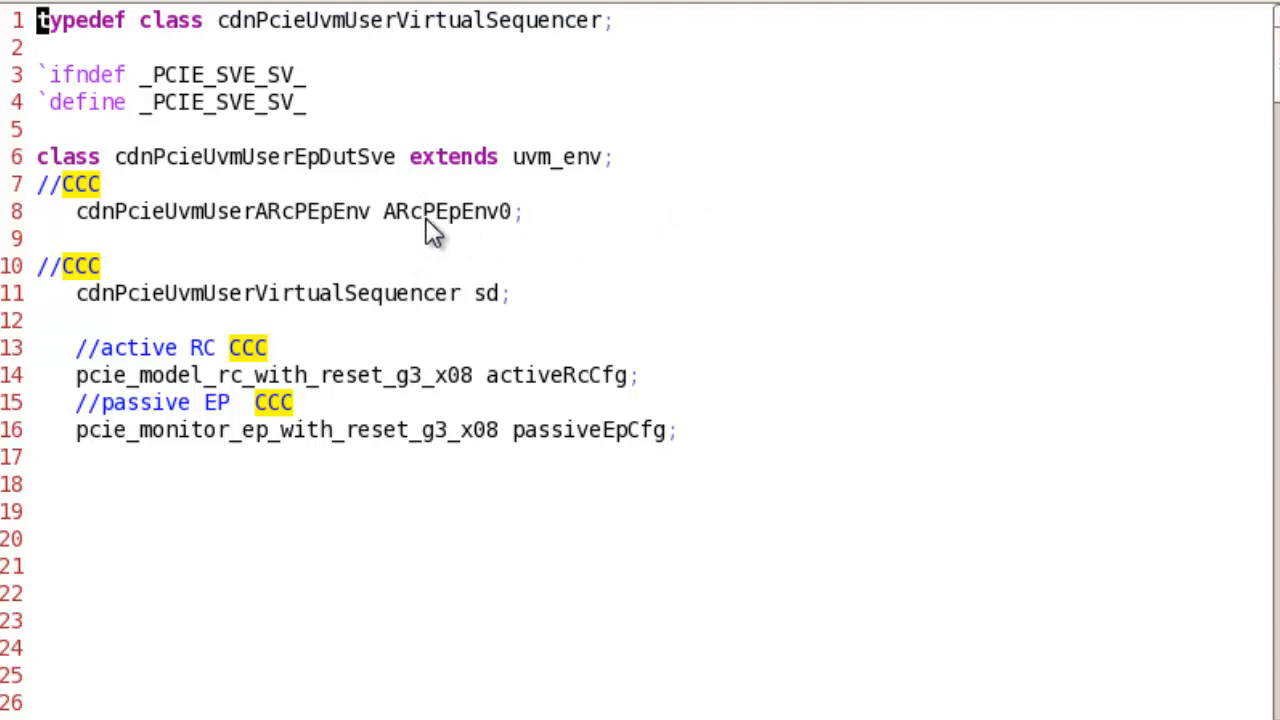
mouse_move(480, 324)
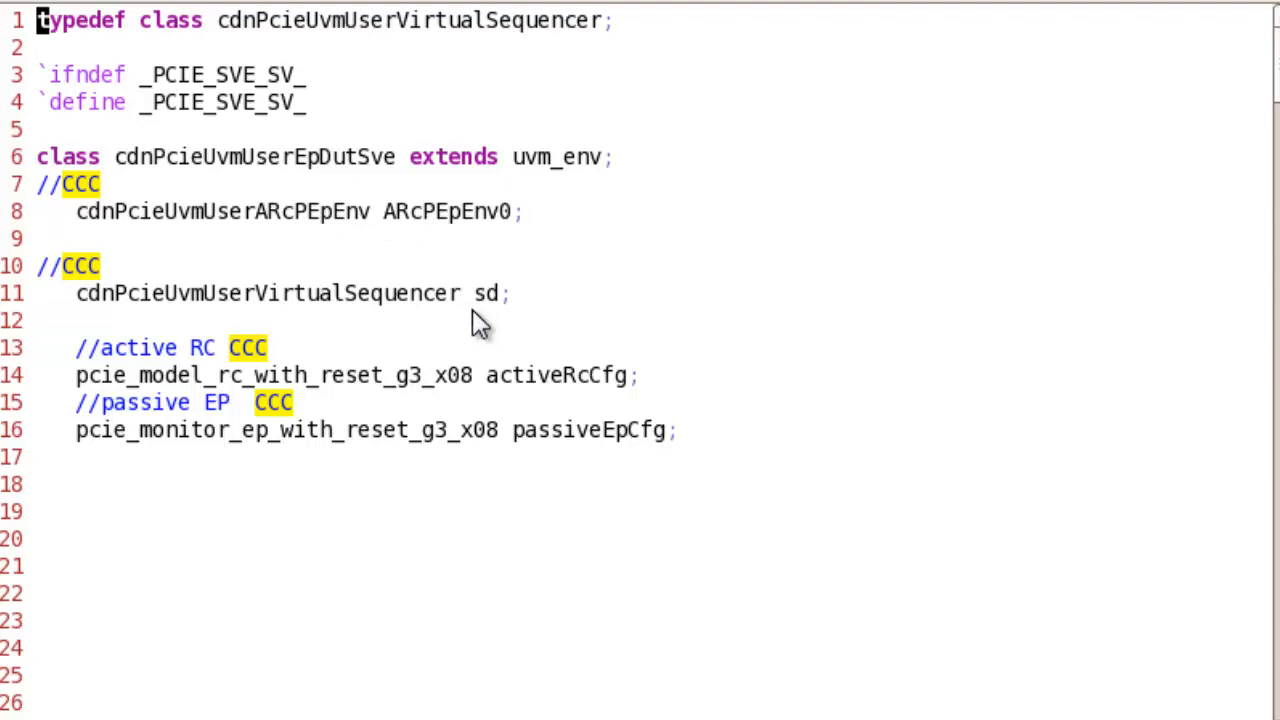
Scroll cdnPcieUvmUserEpDutSve's build_phase to the ARcPEpEnv0 and virtual sequencer create calls.
scroll(down, 3)
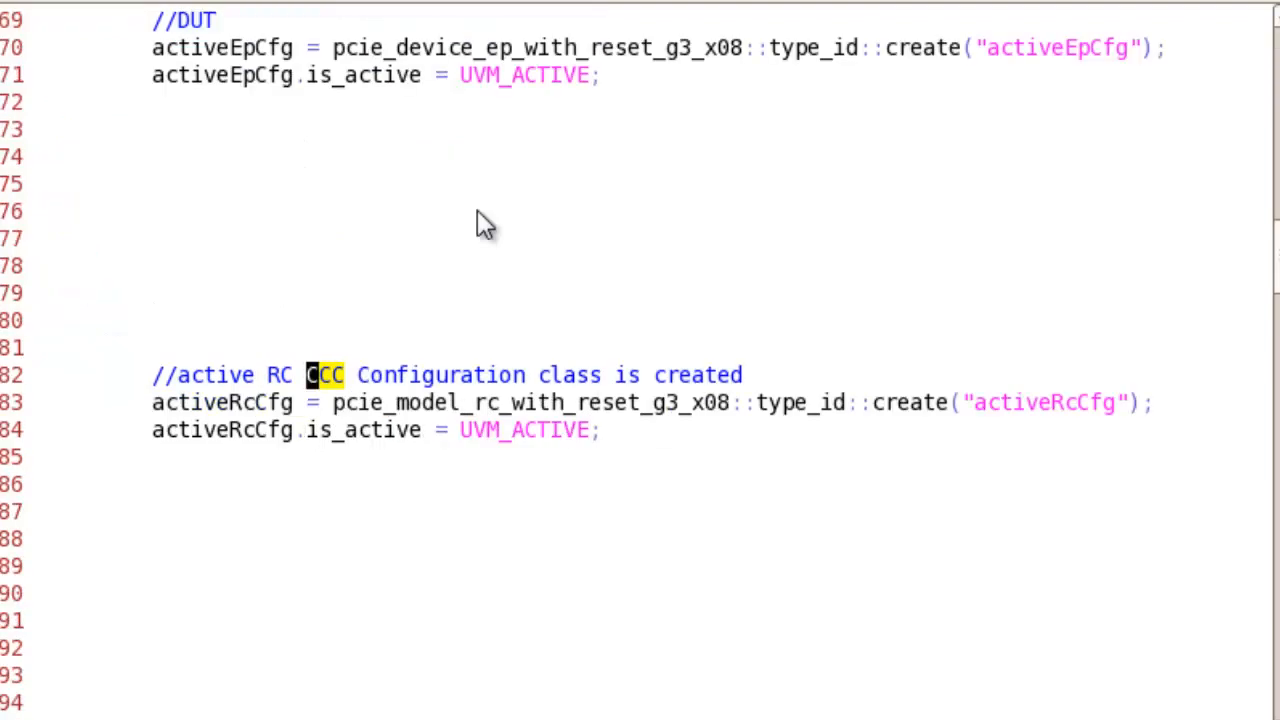
scroll(down, 3)
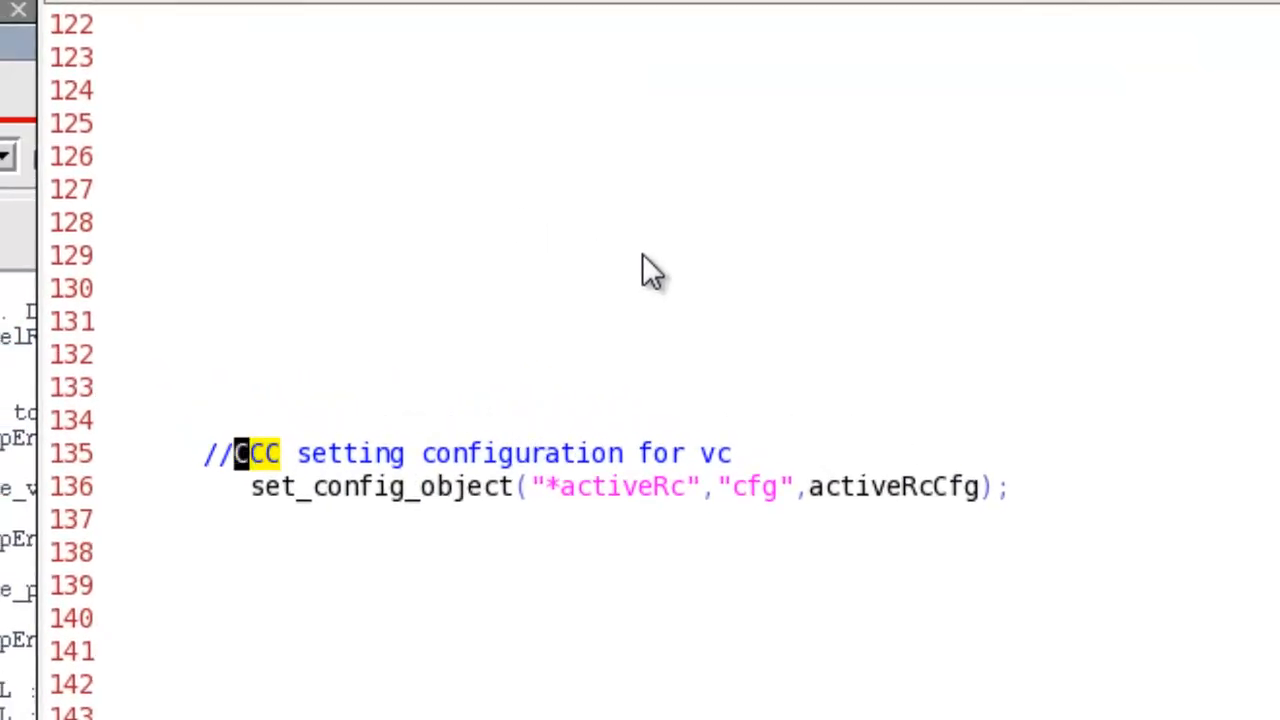
scroll(up, 3)
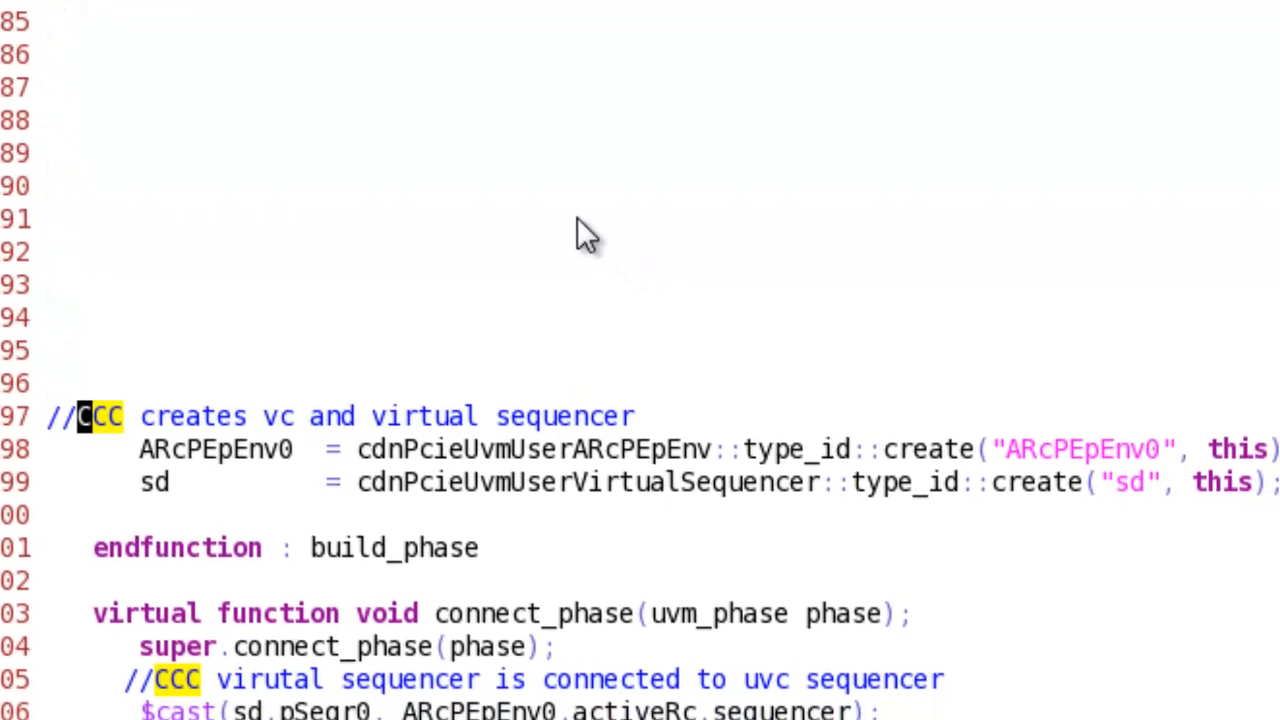